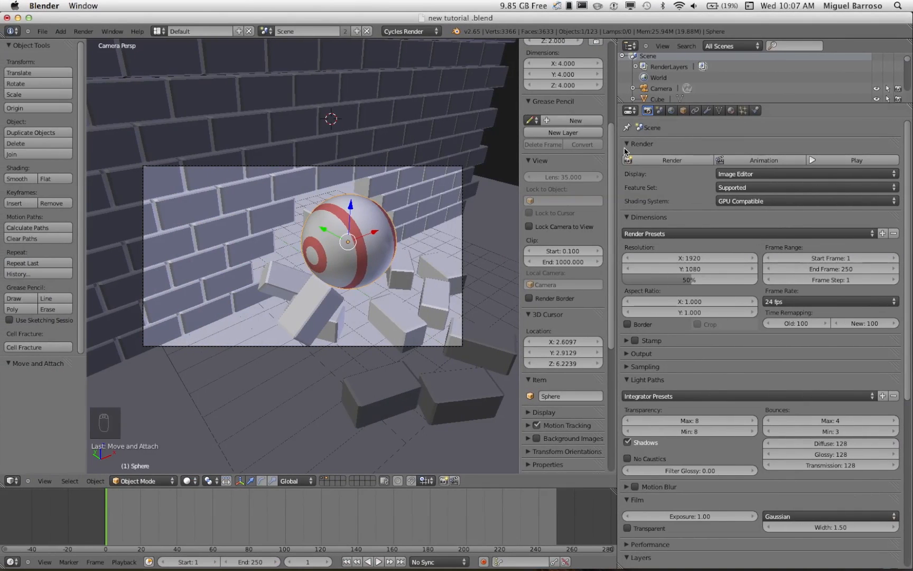
mouse_move(729, 120)
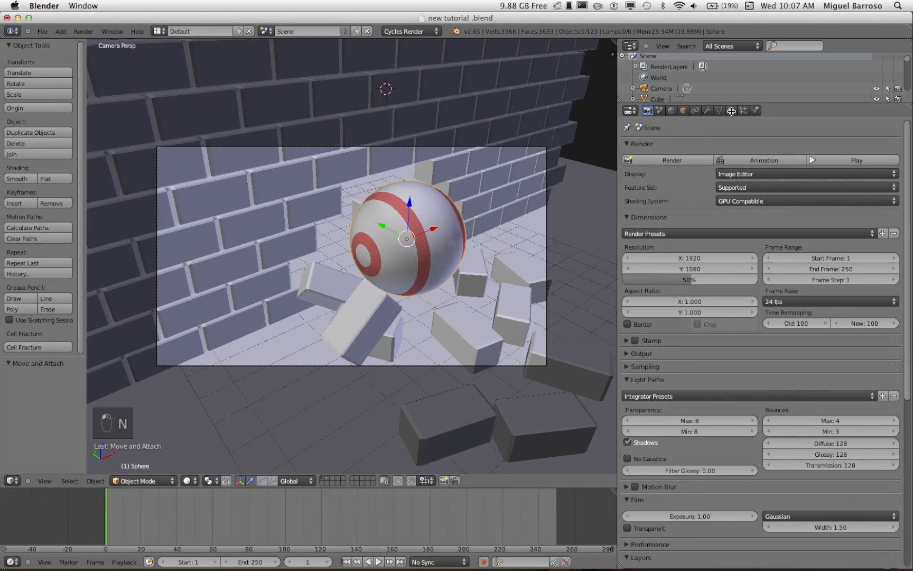
Step: Show the sphere's material settings with the red glow emission material and pass index 1
left_click(731, 110)
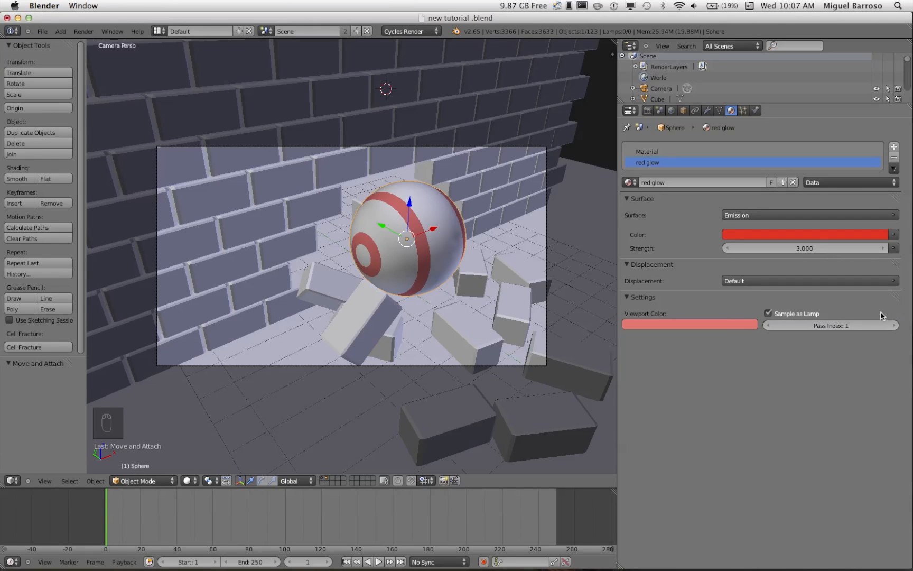
mouse_move(705, 127)
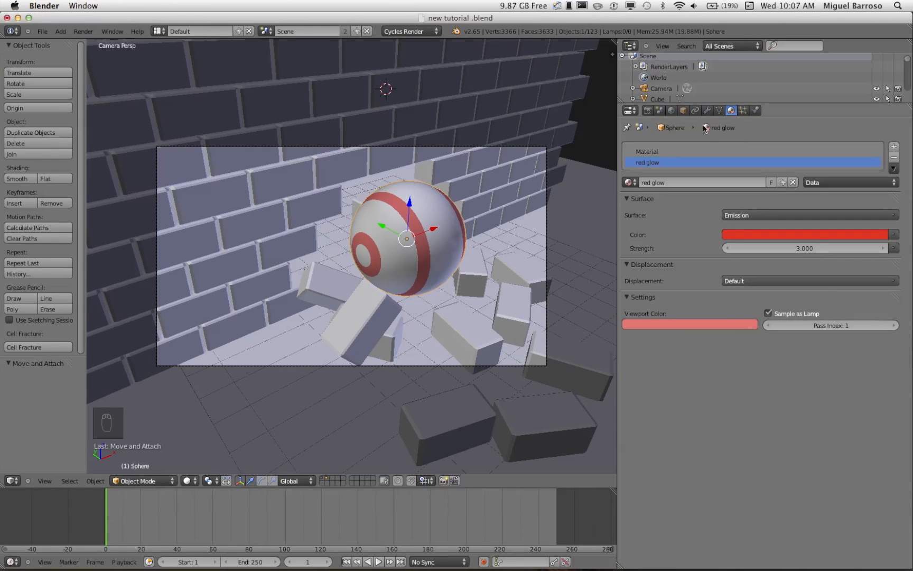
Step: Enable the Material Index pass in the render layer's Passes and render the frame
left_click(648, 110)
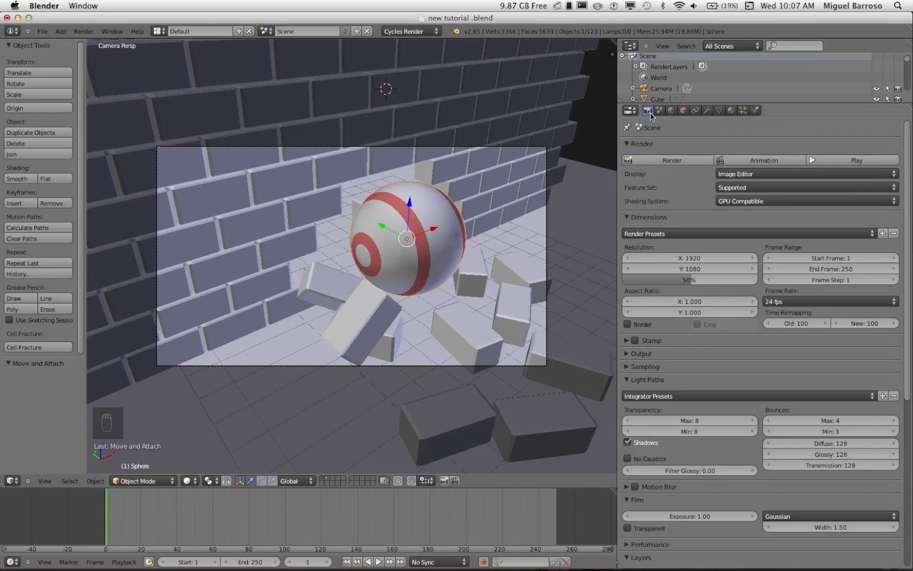
scroll("down", 3)
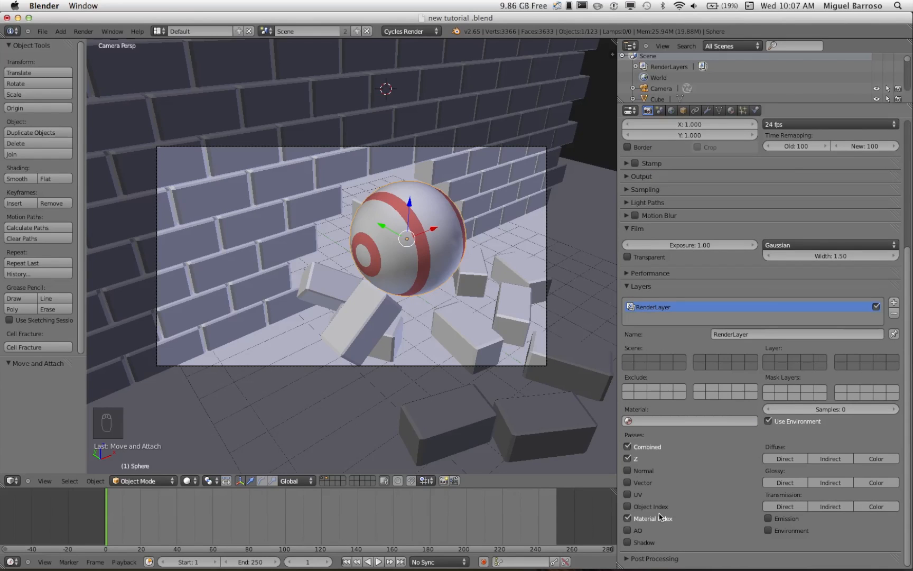
mouse_move(660, 232)
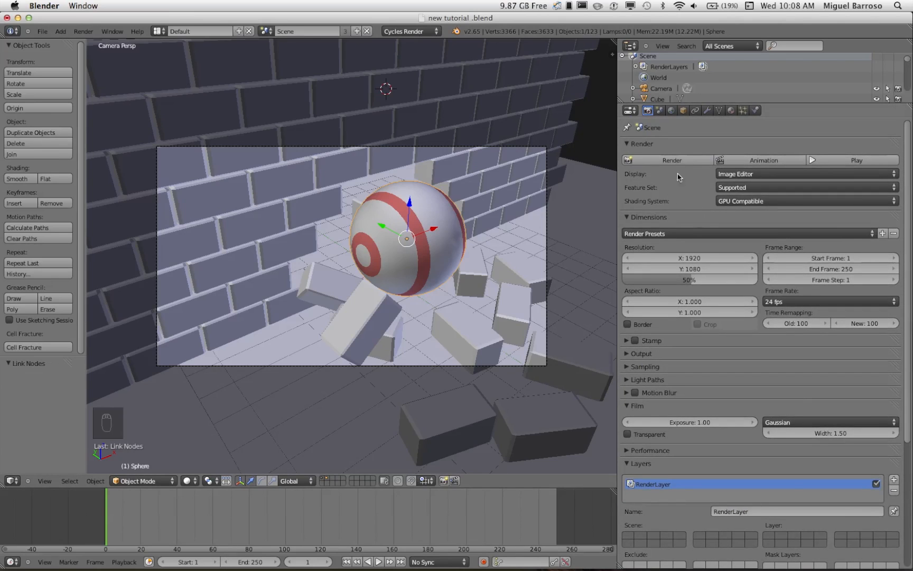
left_click(671, 160)
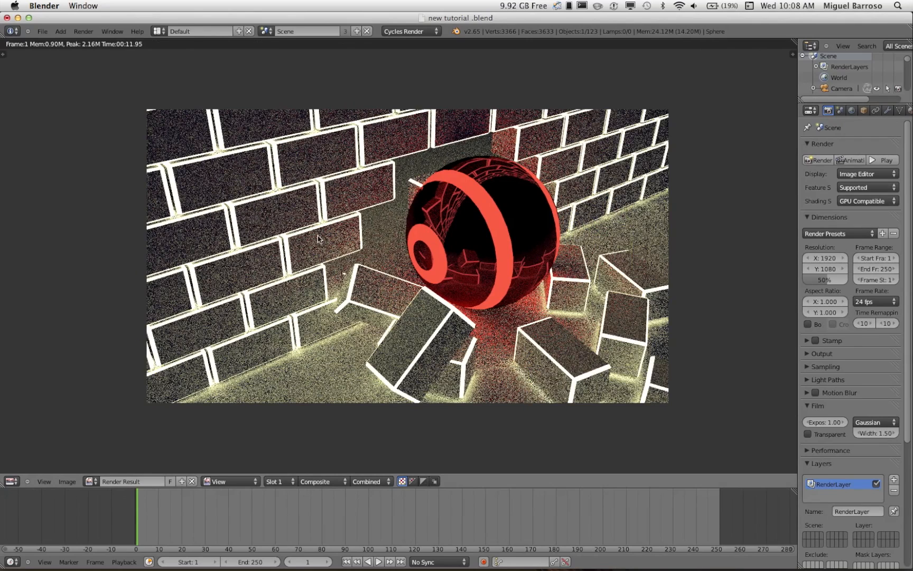
mouse_move(159, 33)
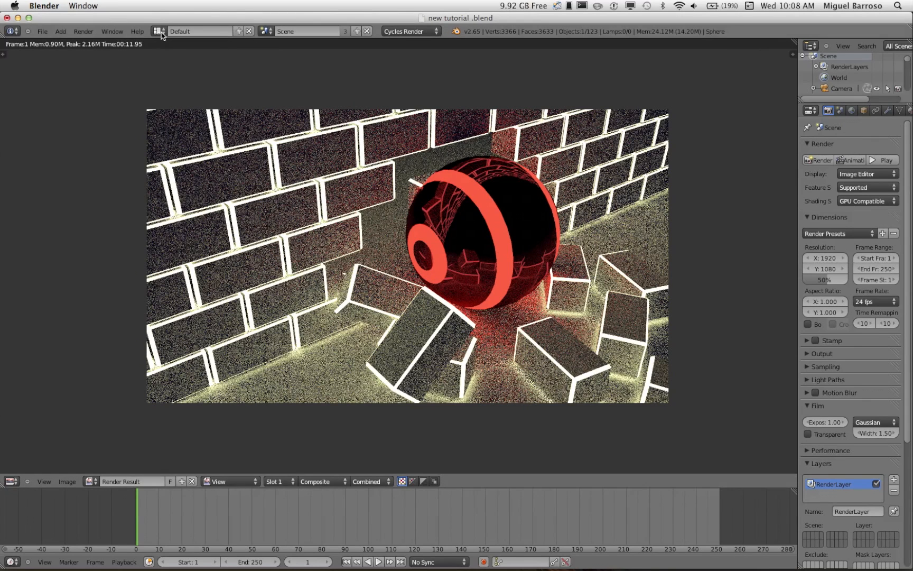
Step: Bring up the screen layout list once the Cycles render of the glowing sphere finishes
left_click(157, 30)
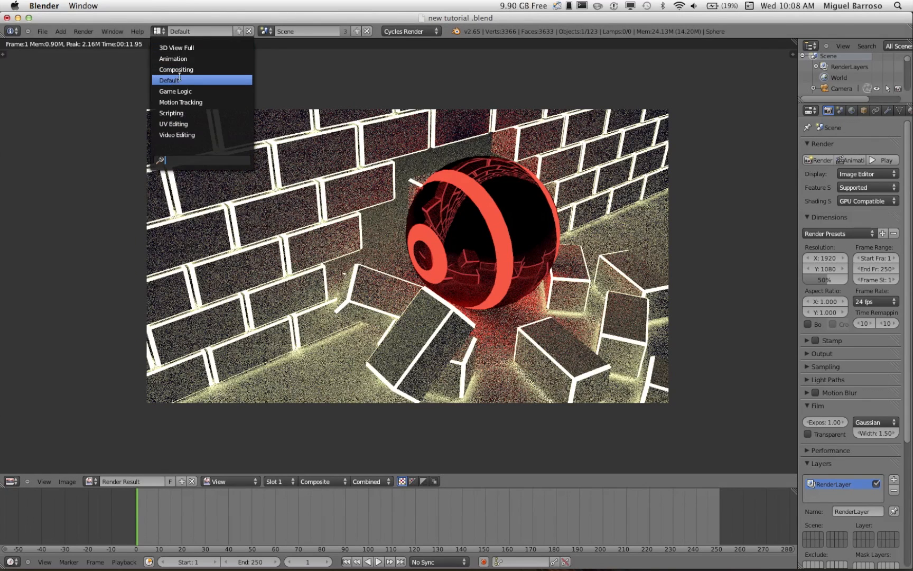
Step: Switch to Compositing, add a Viewer node as backdrop and rearrange the Composite and Render Layers nodes
left_click(175, 69)
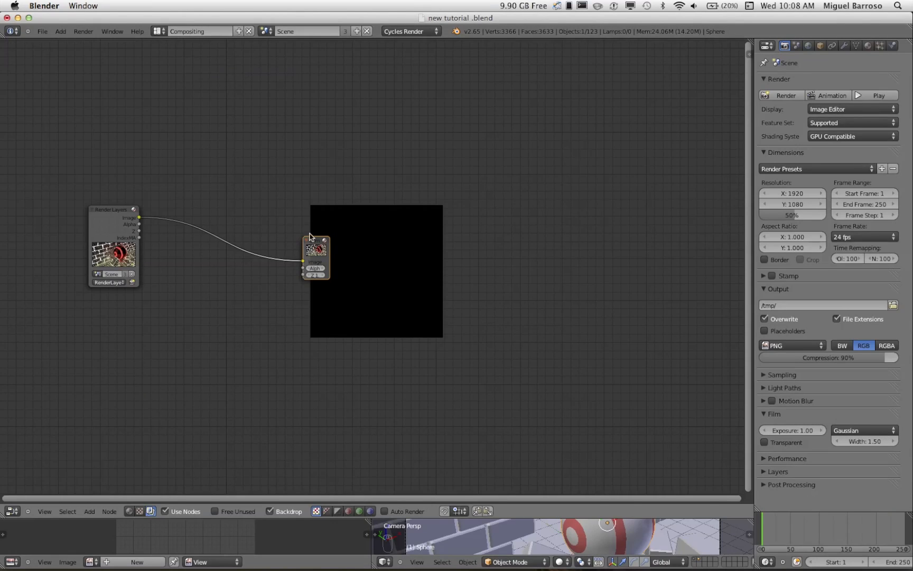
left_click_drag(315, 248, 521, 211)
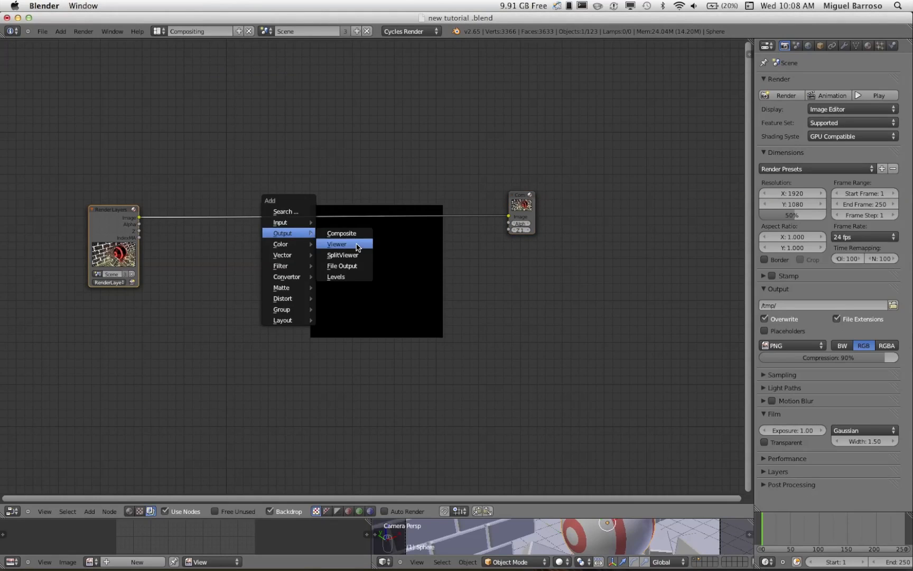
left_click(336, 243)
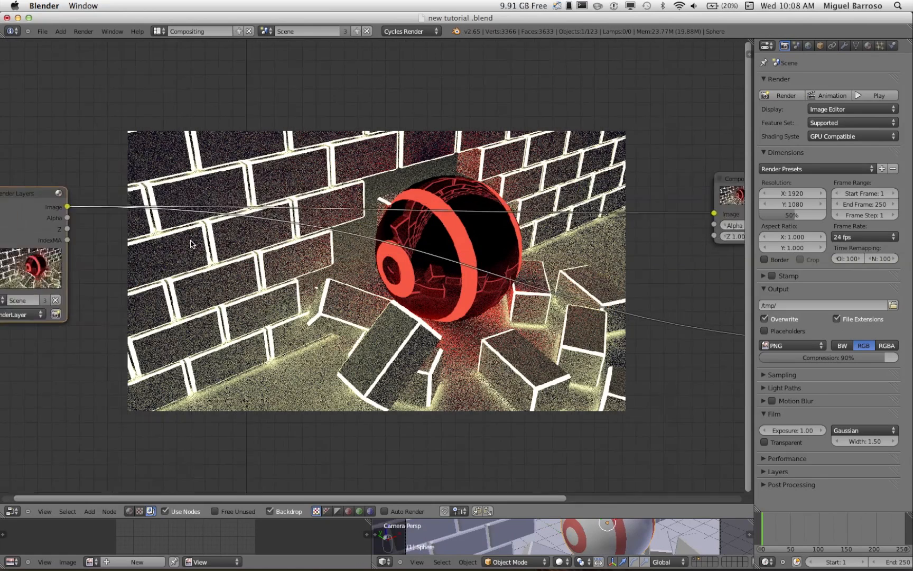
left_click_drag(31, 193, 108, 182)
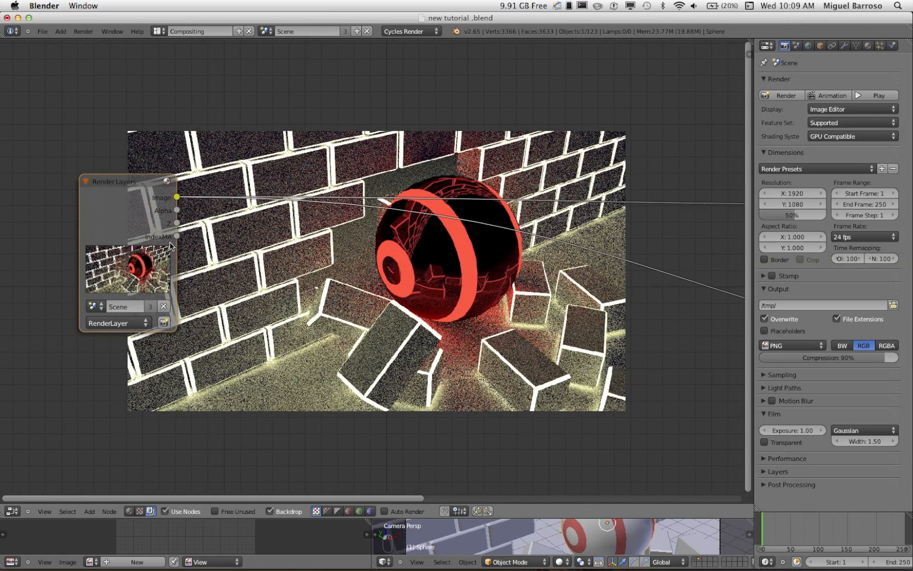
left_click_drag(114, 181, 38, 159)
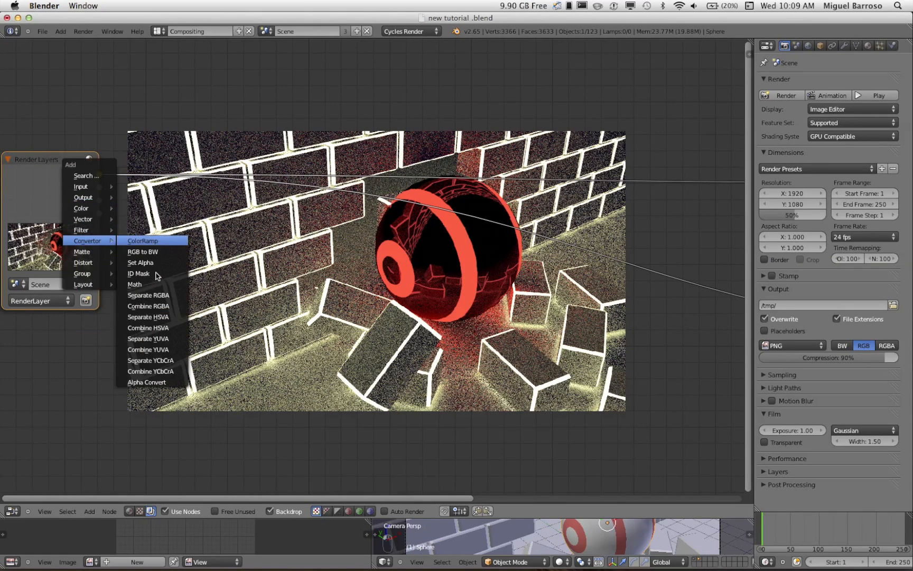
Step: Add an ID Mask node at index 1 and a Mix node set to Add
left_click(138, 274)
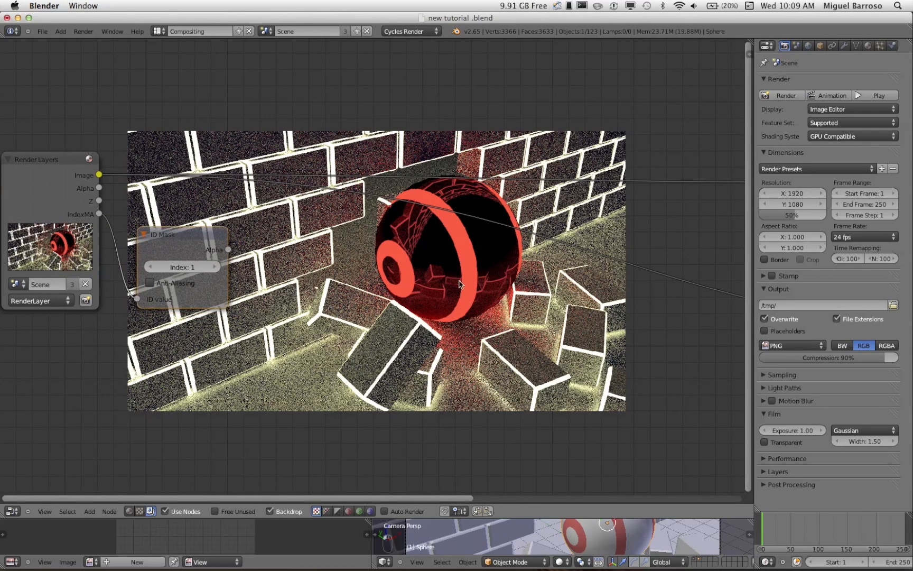
mouse_move(421, 278)
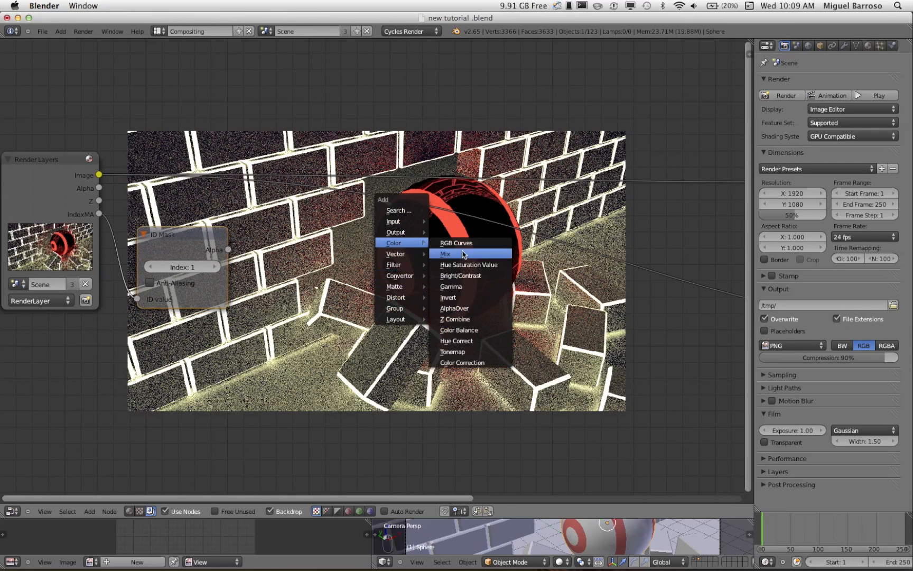
left_click(445, 254)
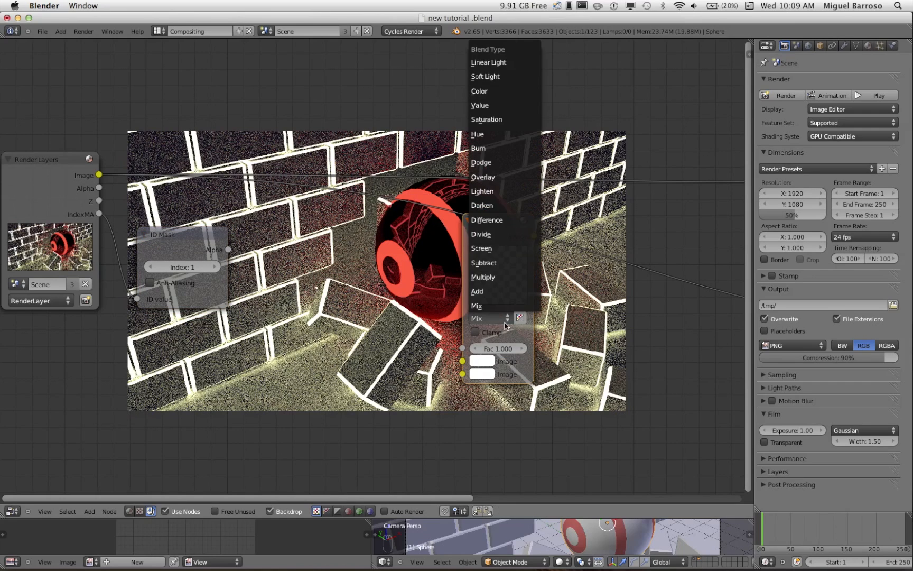
left_click(476, 292)
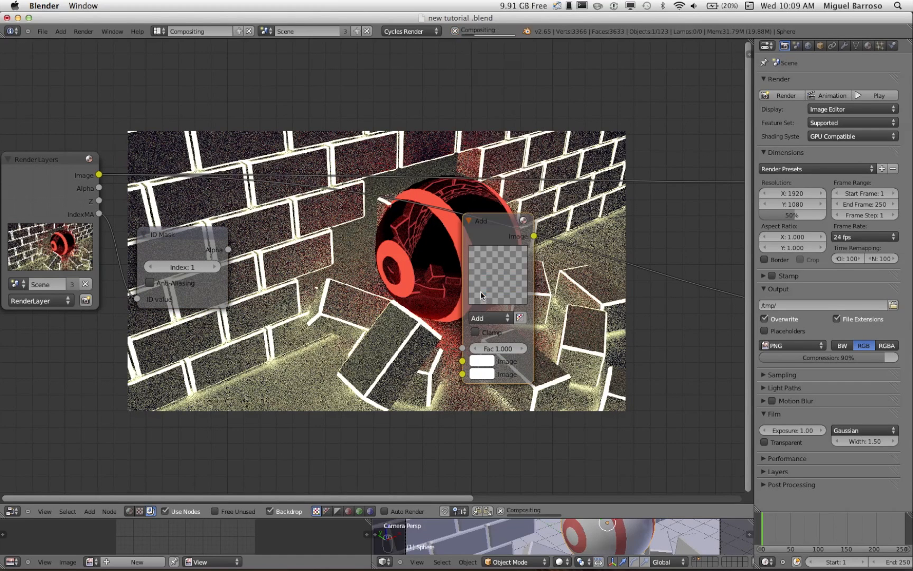
left_click_drag(497, 221, 320, 237)
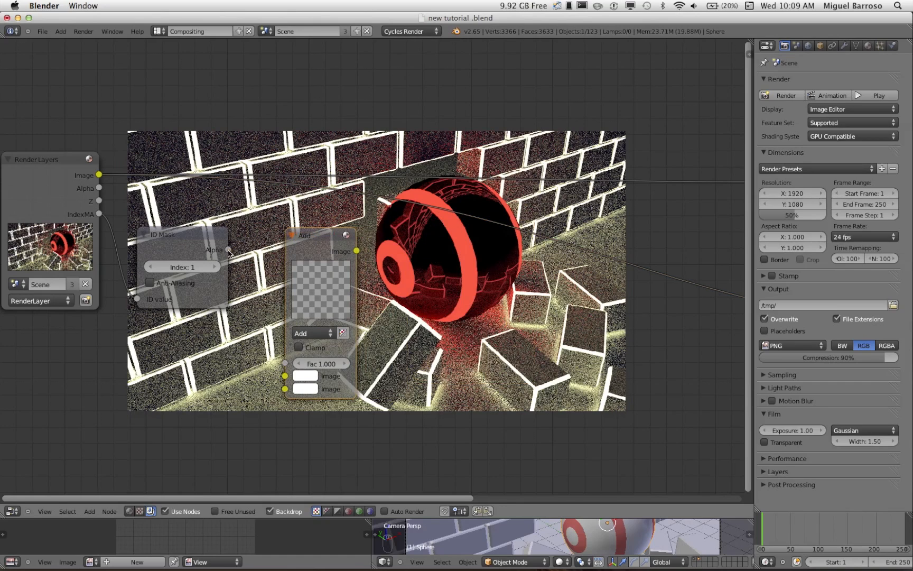
Step: Link the ID Mask alpha into the Add node and set its second colour input to black
left_click_drag(230, 249, 285, 369)
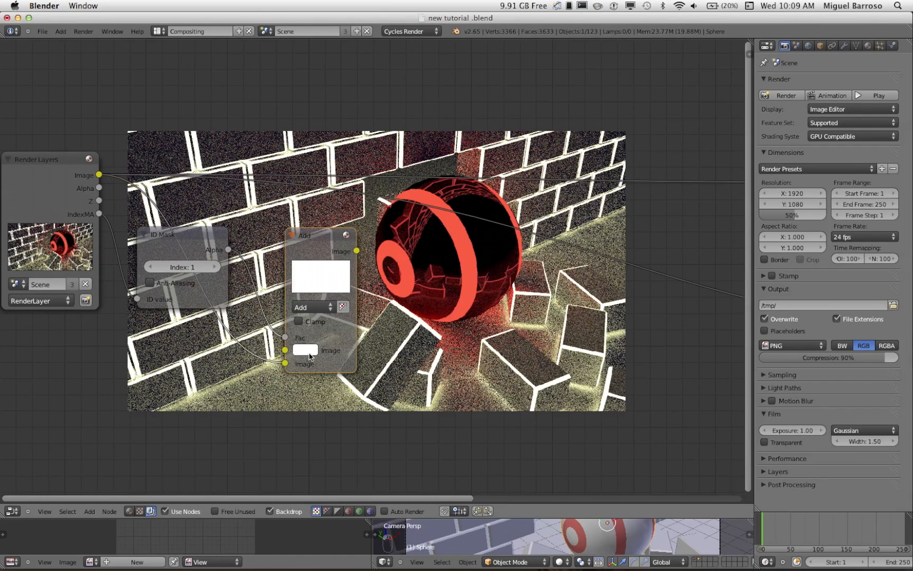
left_click(319, 276)
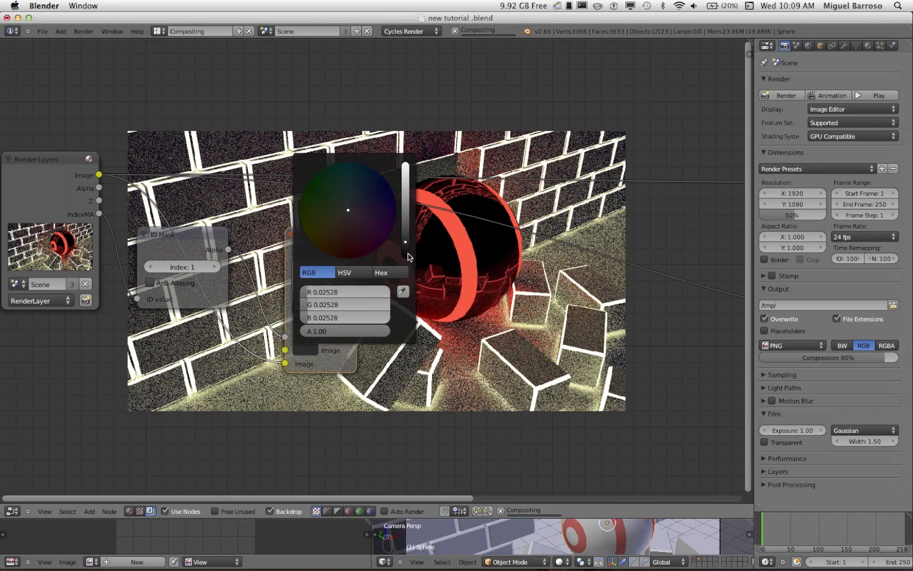
left_click_drag(404, 175, 404, 259)
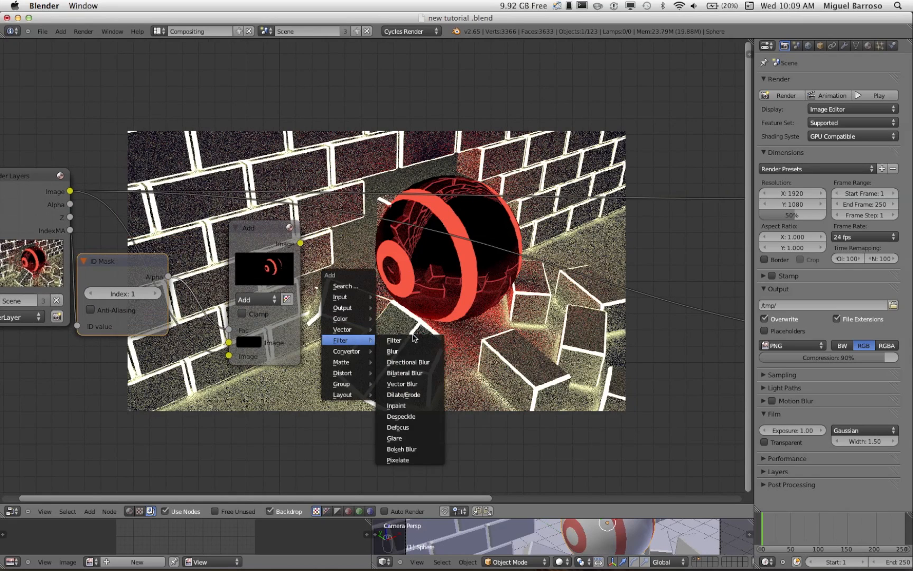
Step: Add a Fast Gaussian Blur node fed by the masked stripes, and duplicate the Add node
left_click(392, 351)
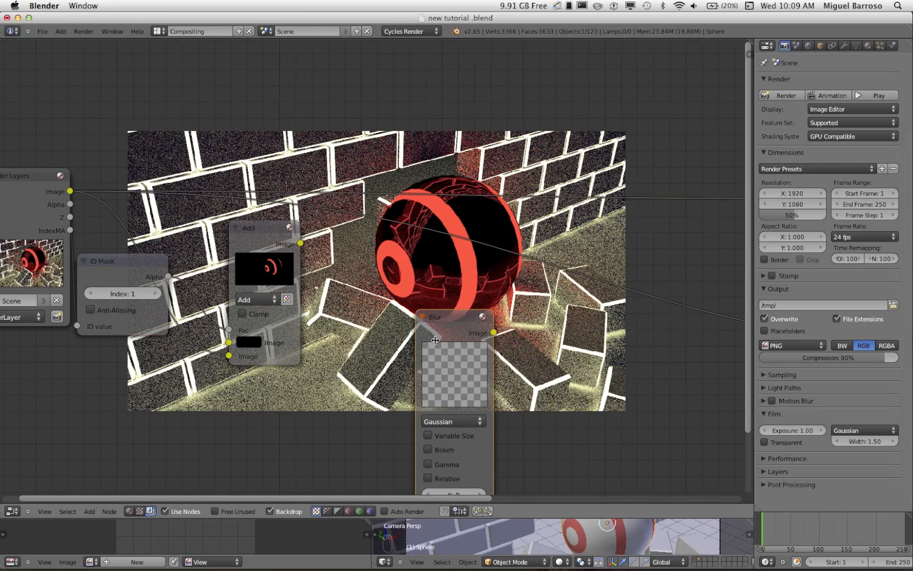
left_click(454, 421)
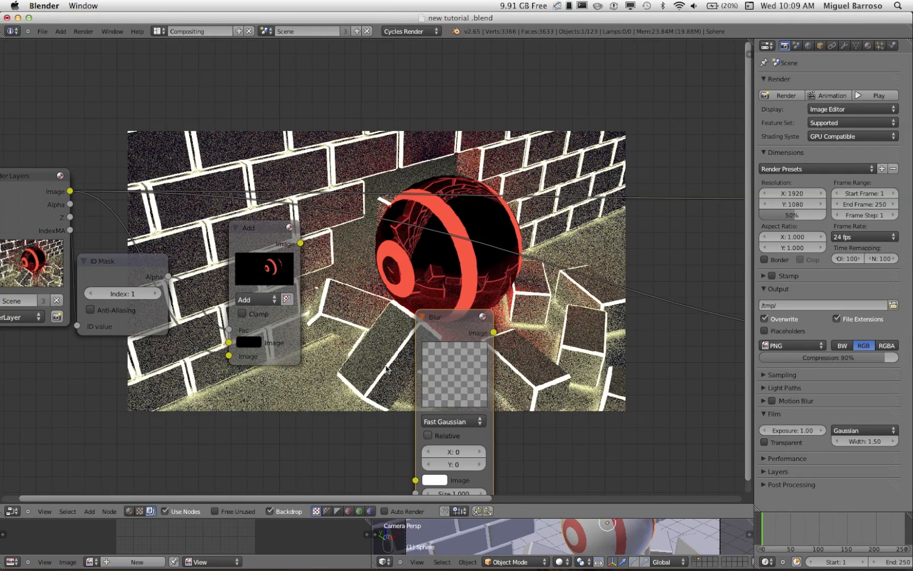
left_click_drag(300, 243, 415, 482)
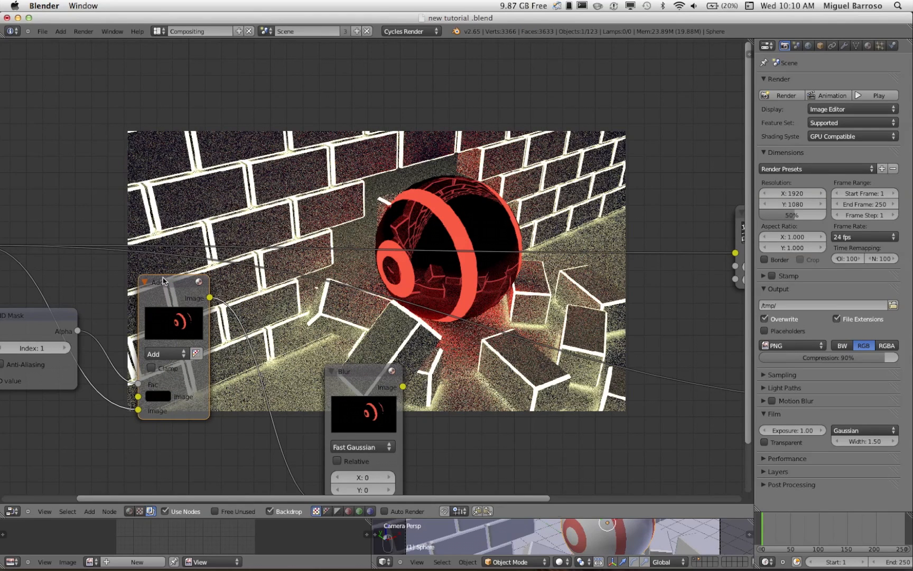
key("shift+d")
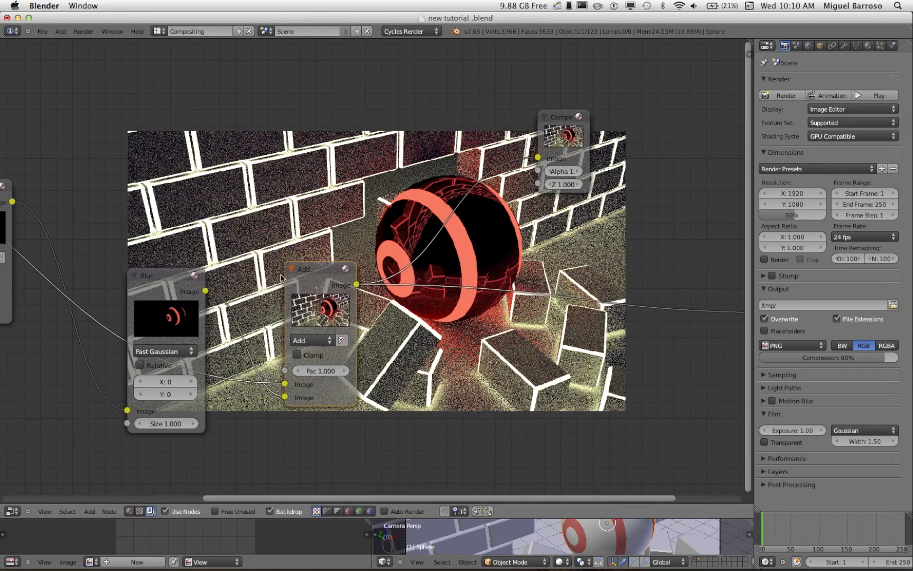
Step: Make the blur relative with X aspect correction and 3% X and Y sizes
left_click(139, 365)
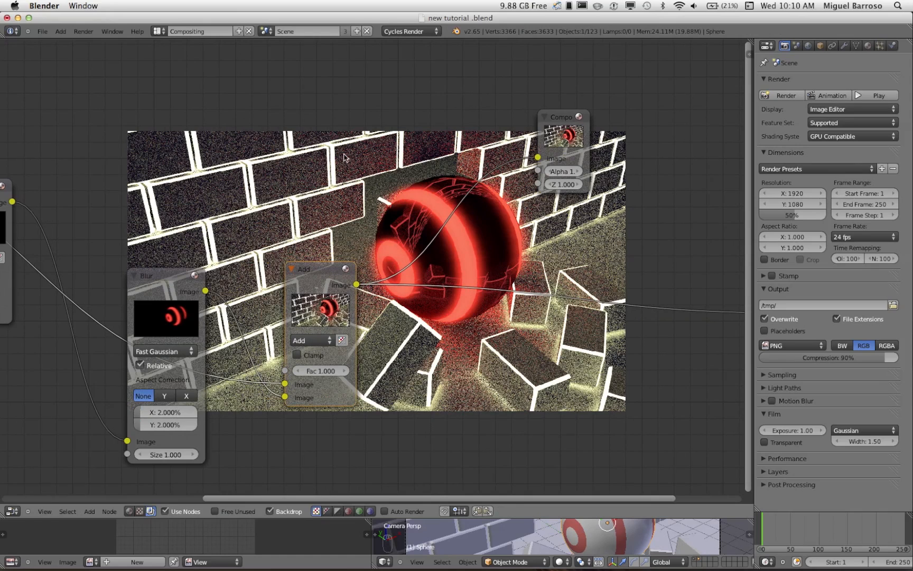
left_click_drag(303, 268, 328, 268)
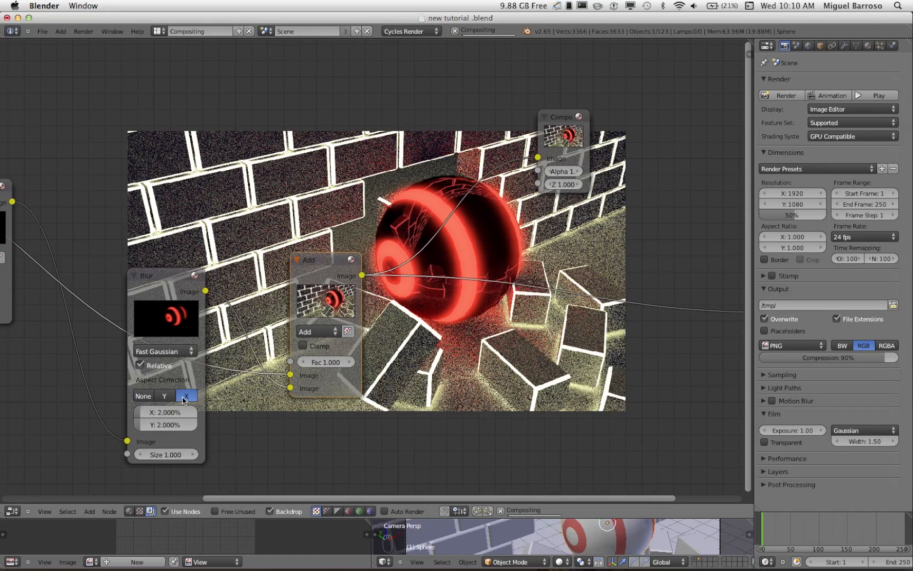
left_click(165, 412)
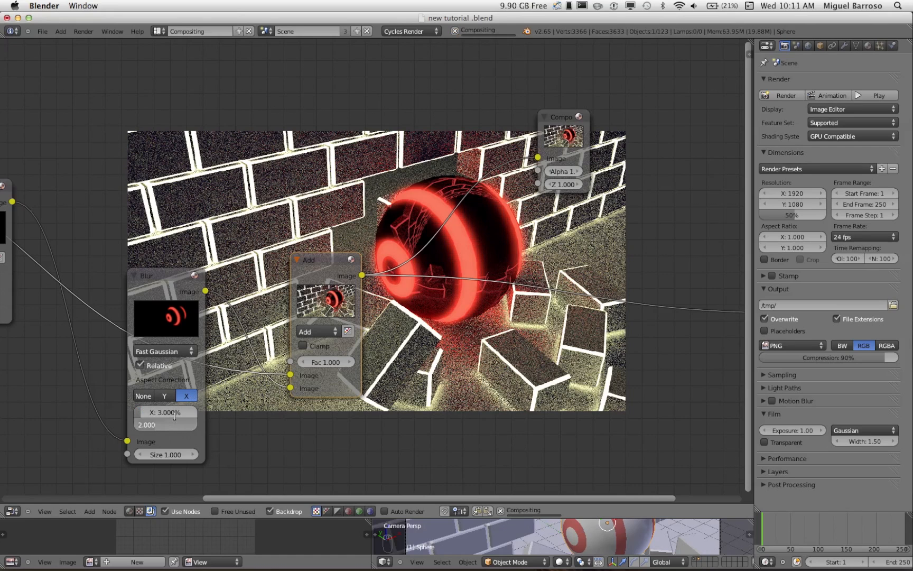
type("3.000")
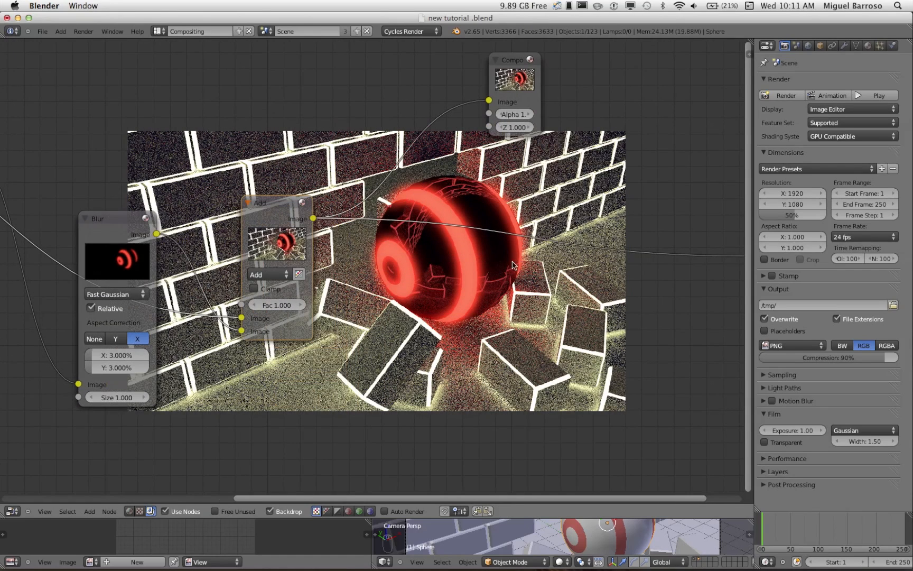
mouse_move(377, 383)
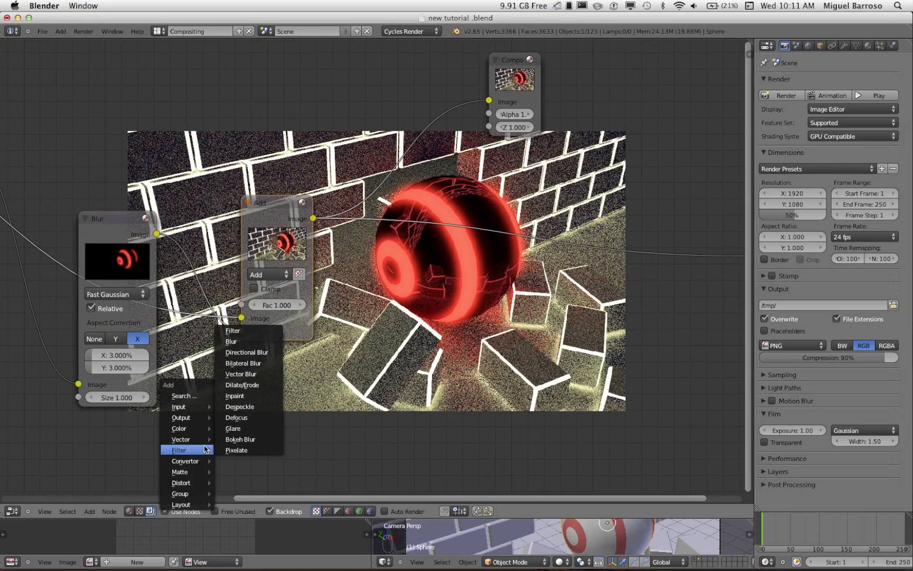
mouse_move(180, 418)
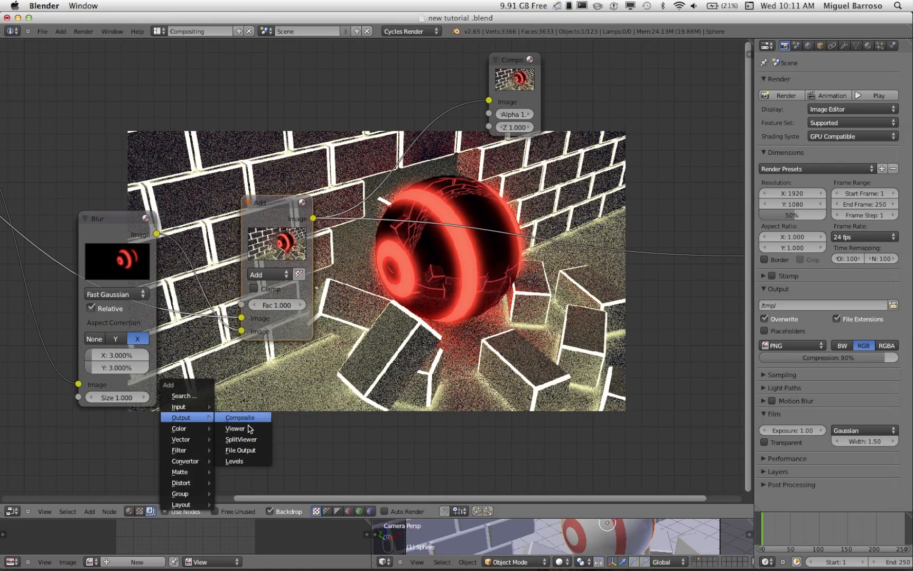
Step: Add a Viewer node on the Add output and move the Composite node higher up
left_click(235, 429)
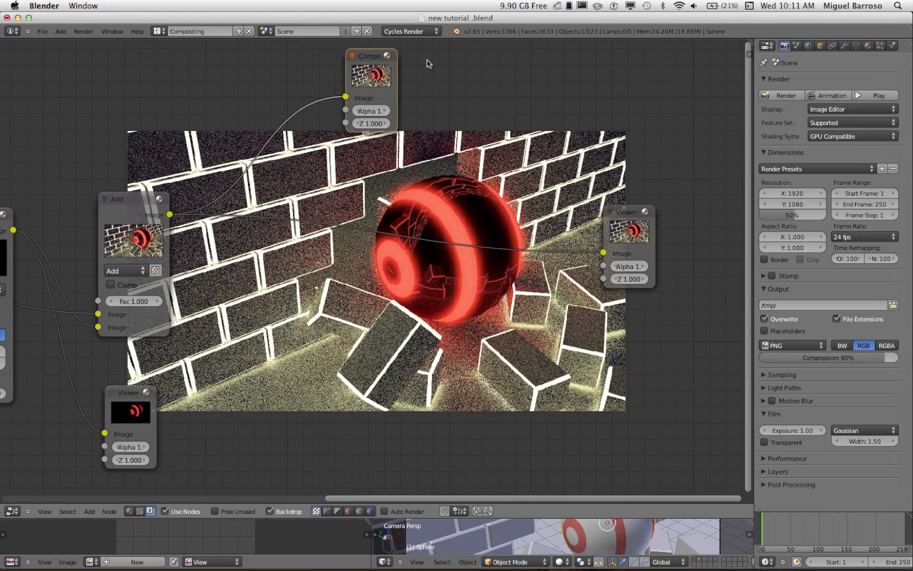
left_click_drag(370, 57, 553, 65)
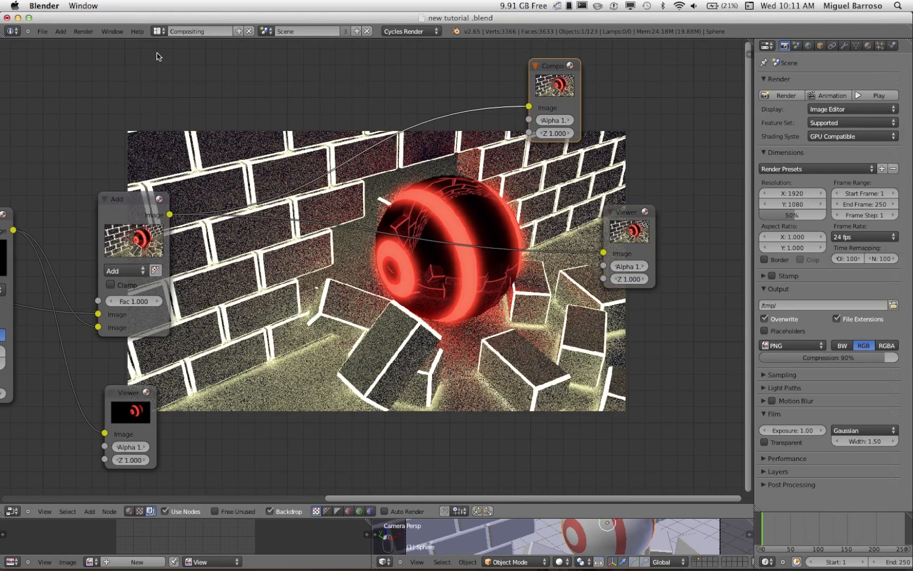
left_click(158, 31)
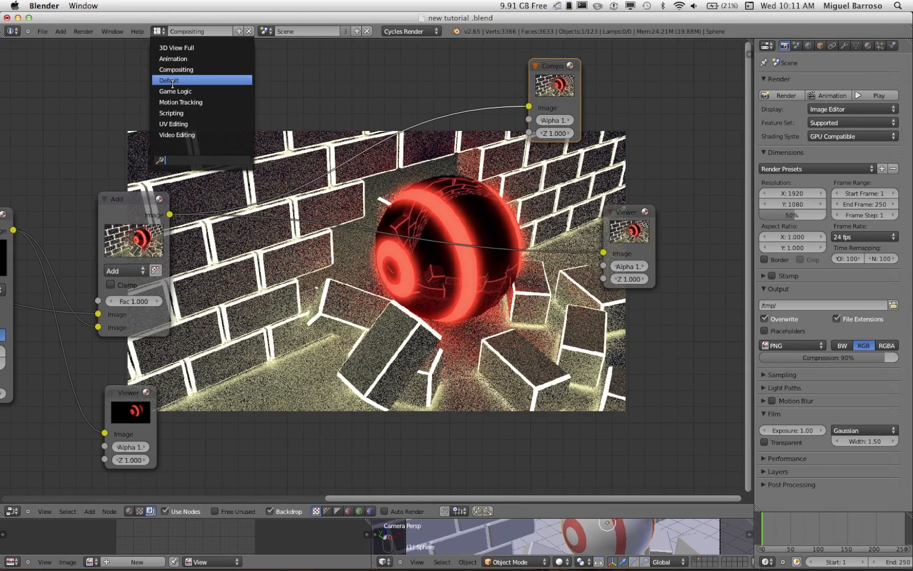
Step: Return to the Default layout showing the glowing render, then bring QuickTime Player forward
left_click(168, 79)
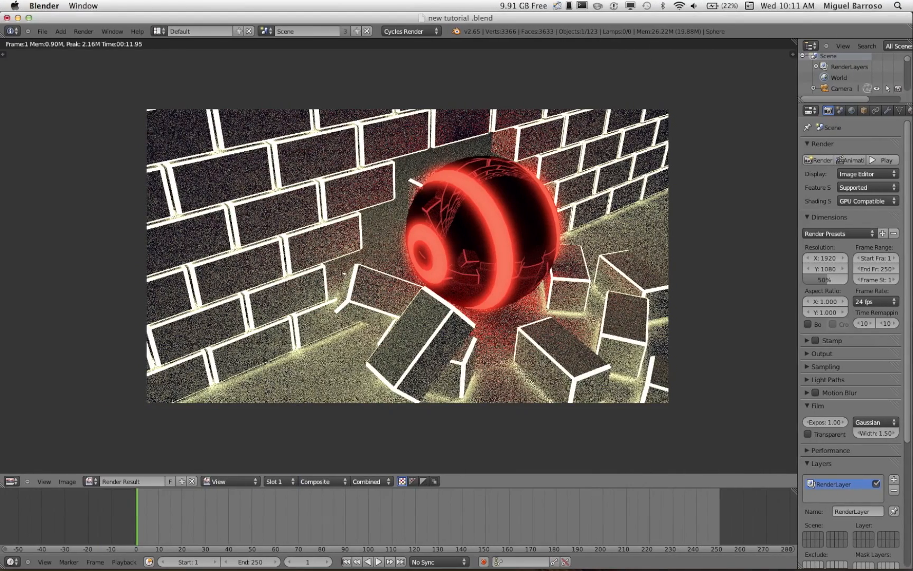
left_click(57, 547)
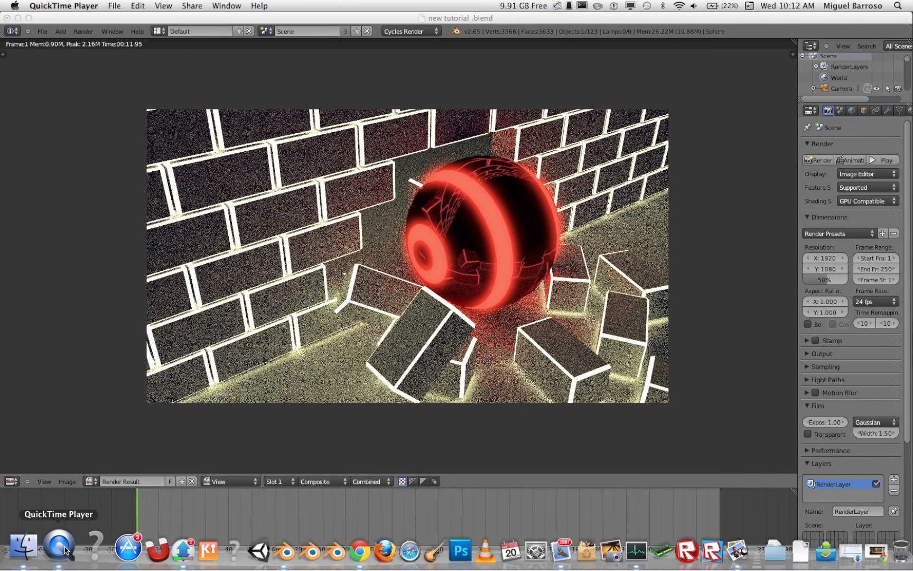